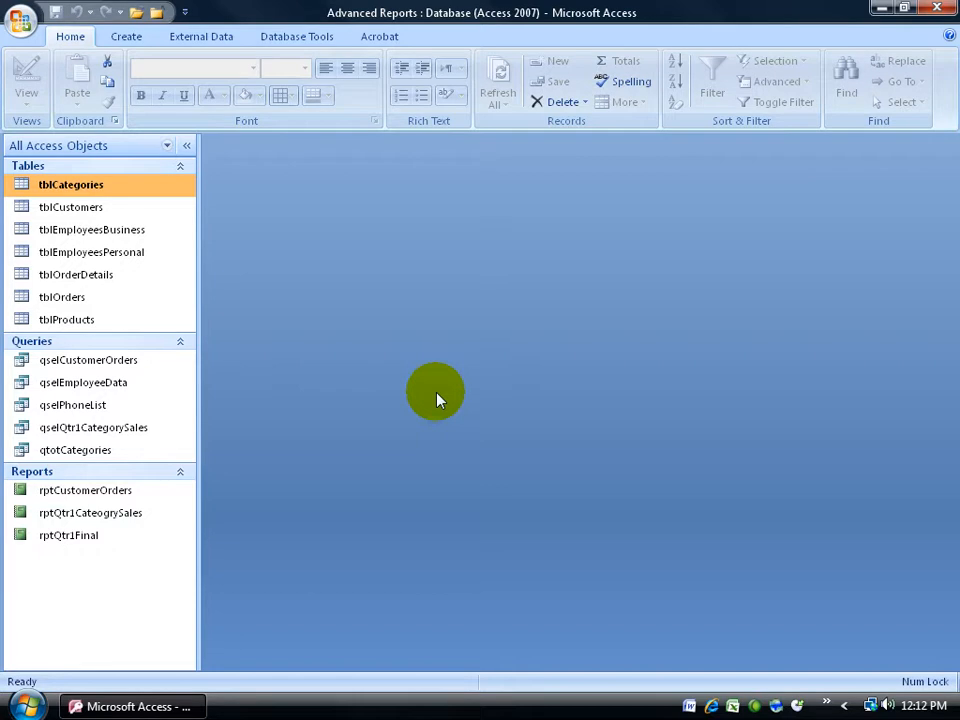
pyautogui.moveTo(350, 440)
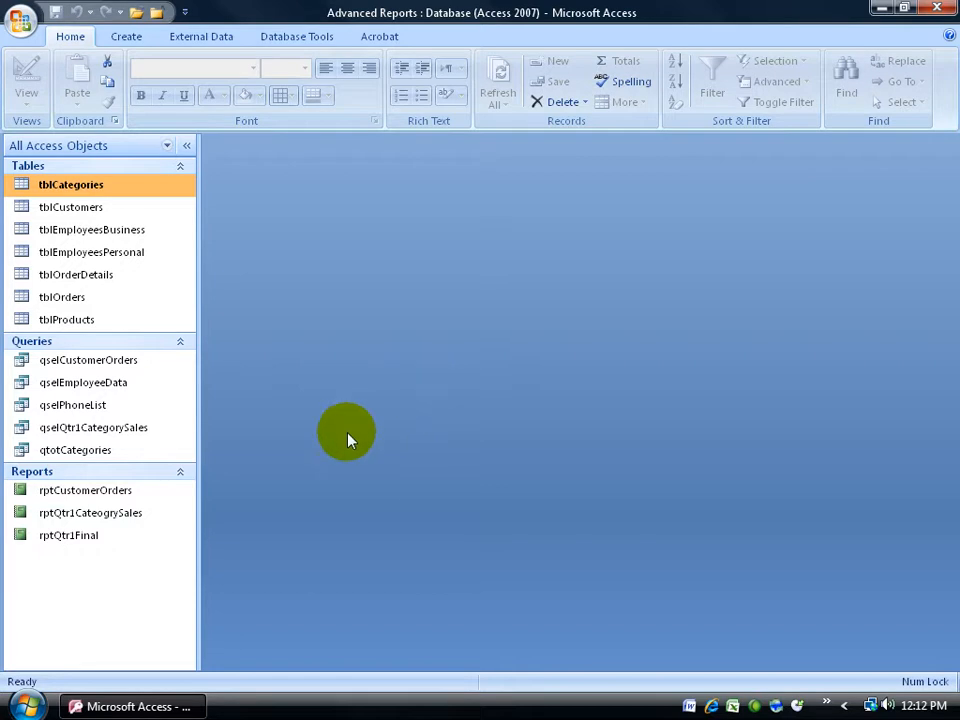
# Step: Select the qselCustomerOrders query in the Navigation Pane
pyautogui.click(88, 360)
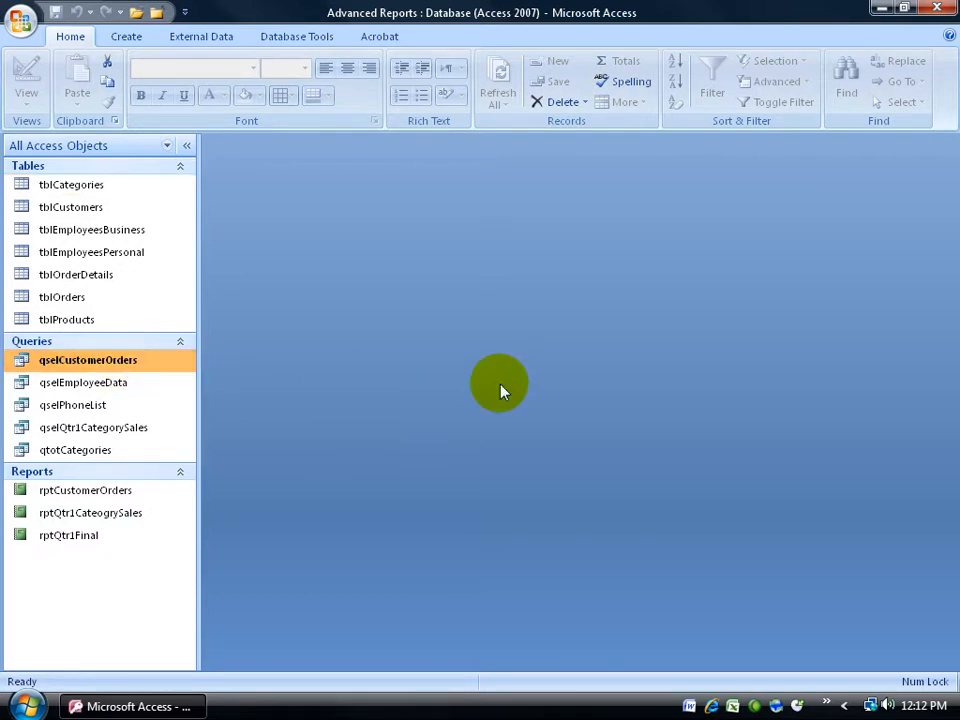
pyautogui.moveTo(350, 476)
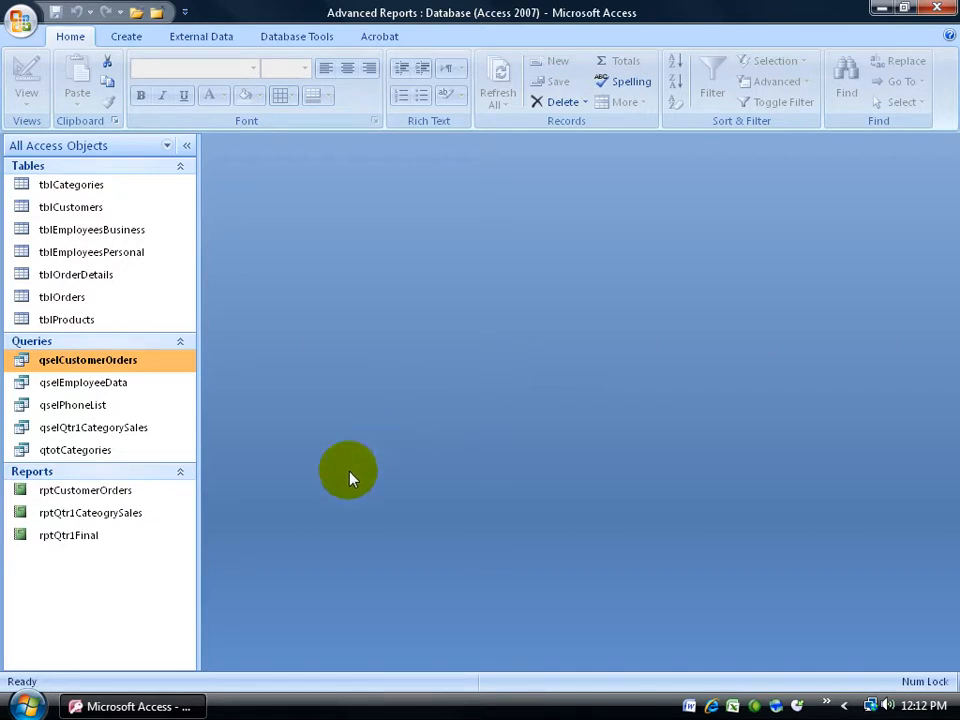
pyautogui.moveTo(230, 420)
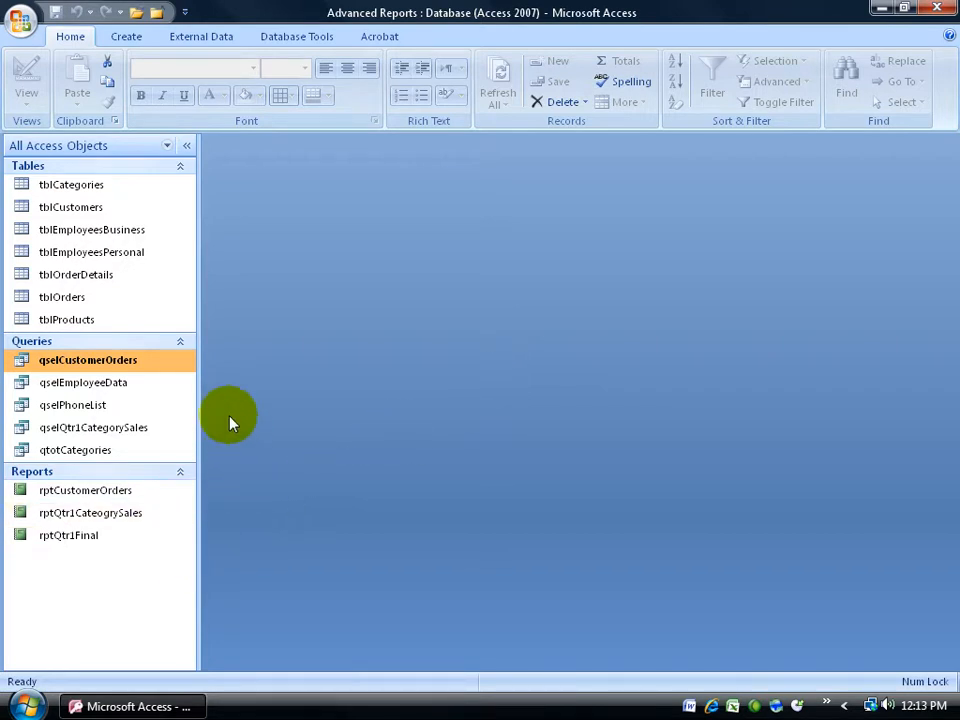
pyautogui.moveTo(216, 520)
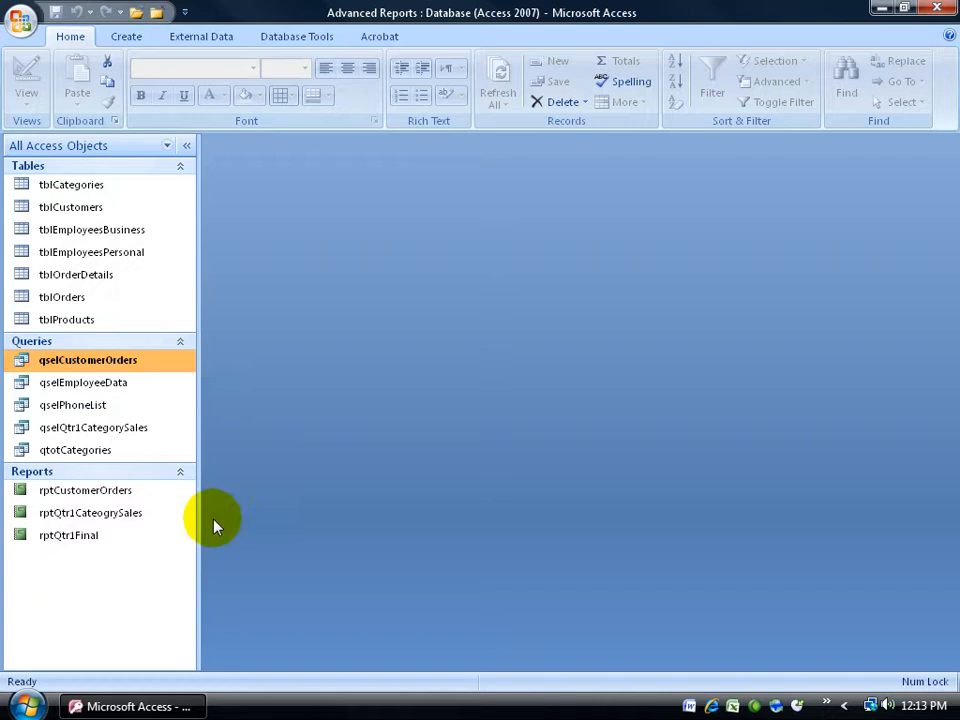
pyautogui.moveTo(240, 388)
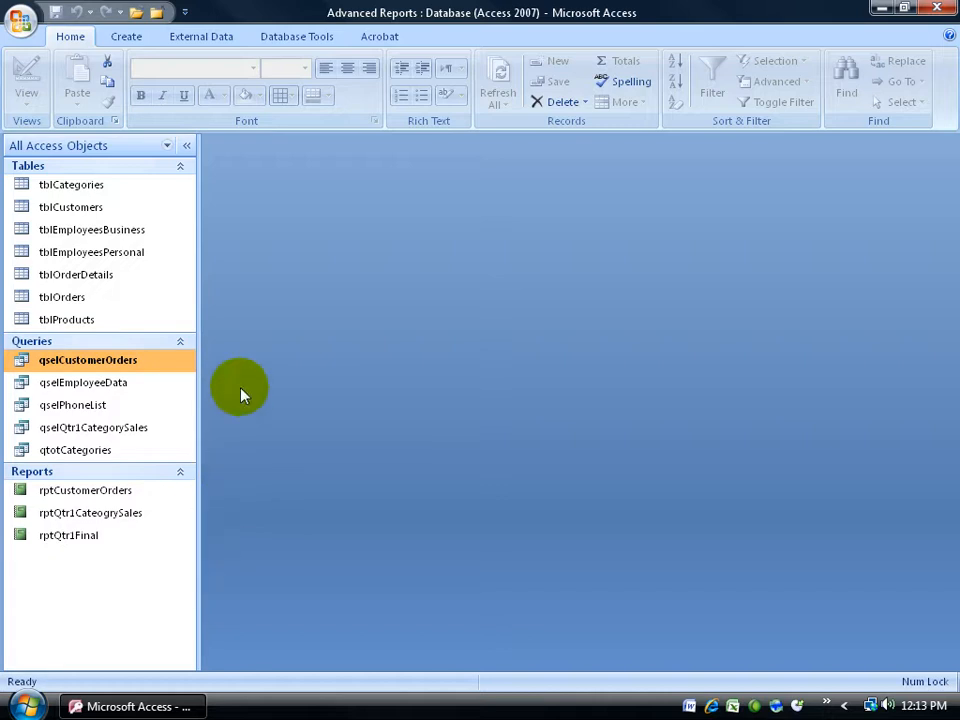
pyautogui.moveTo(172, 368)
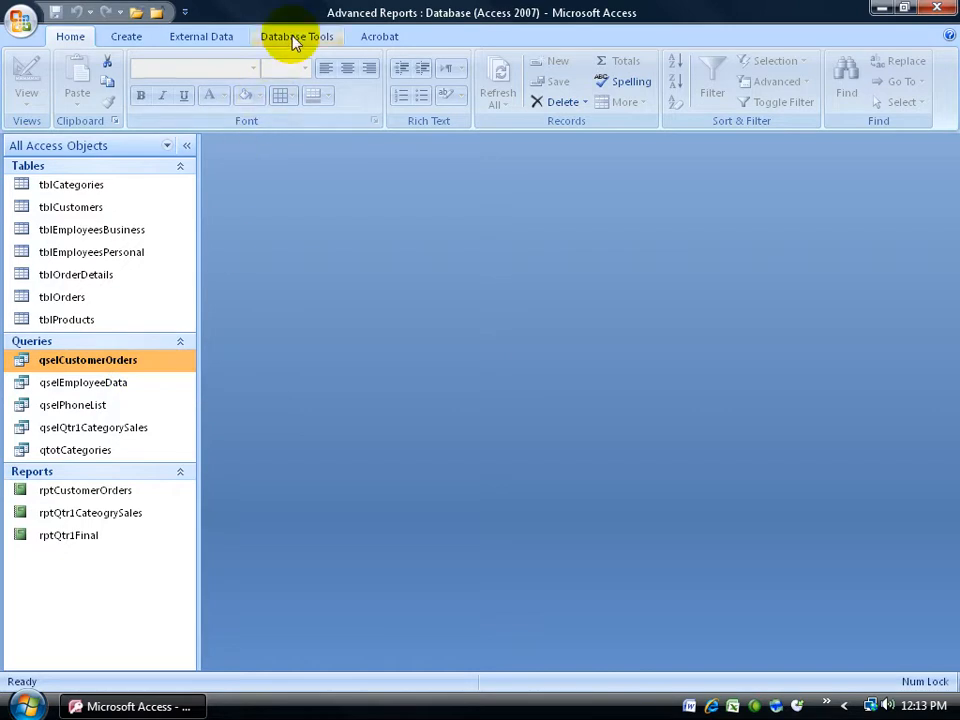
# Step: Request Object Dependencies for qselCustomerOrders and accept turning on name AutoCorrect tracking
pyautogui.click(296, 36)
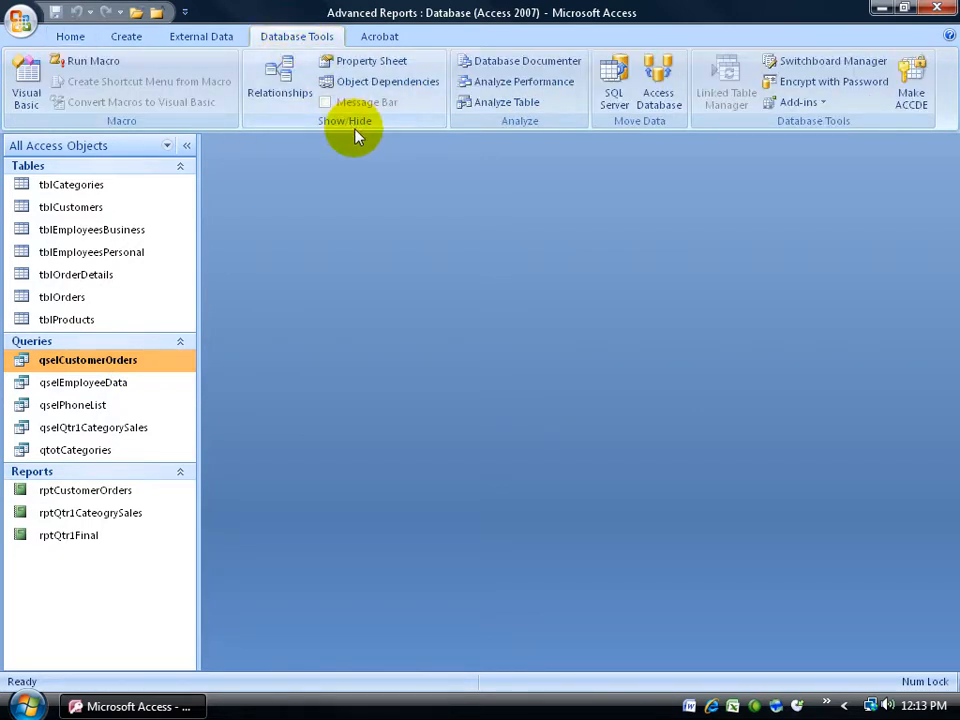
pyautogui.click(388, 80)
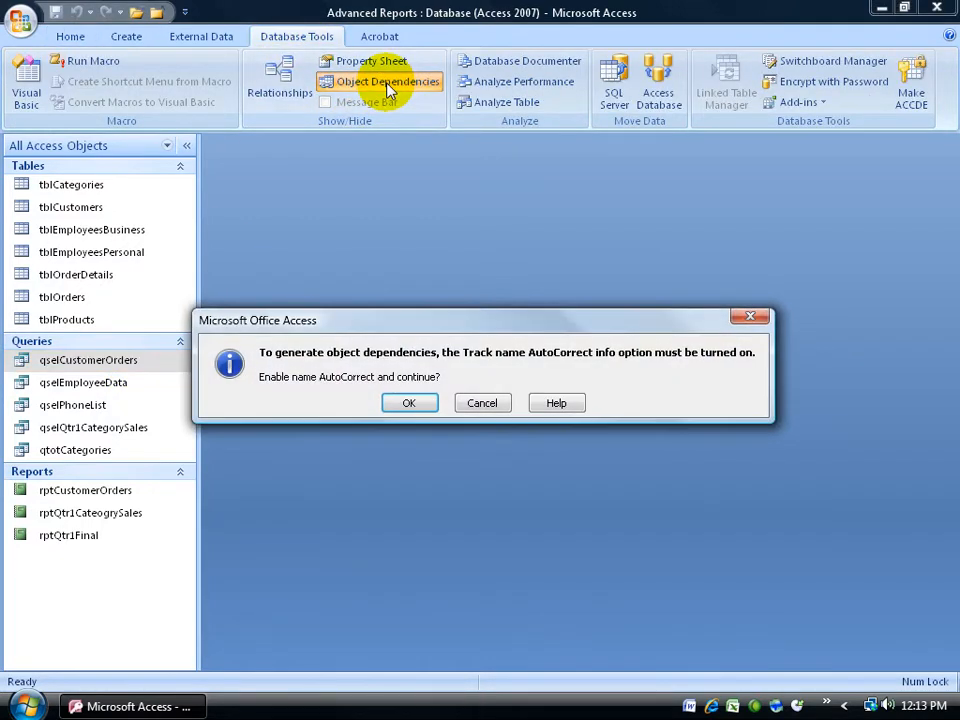
pyautogui.moveTo(340, 376)
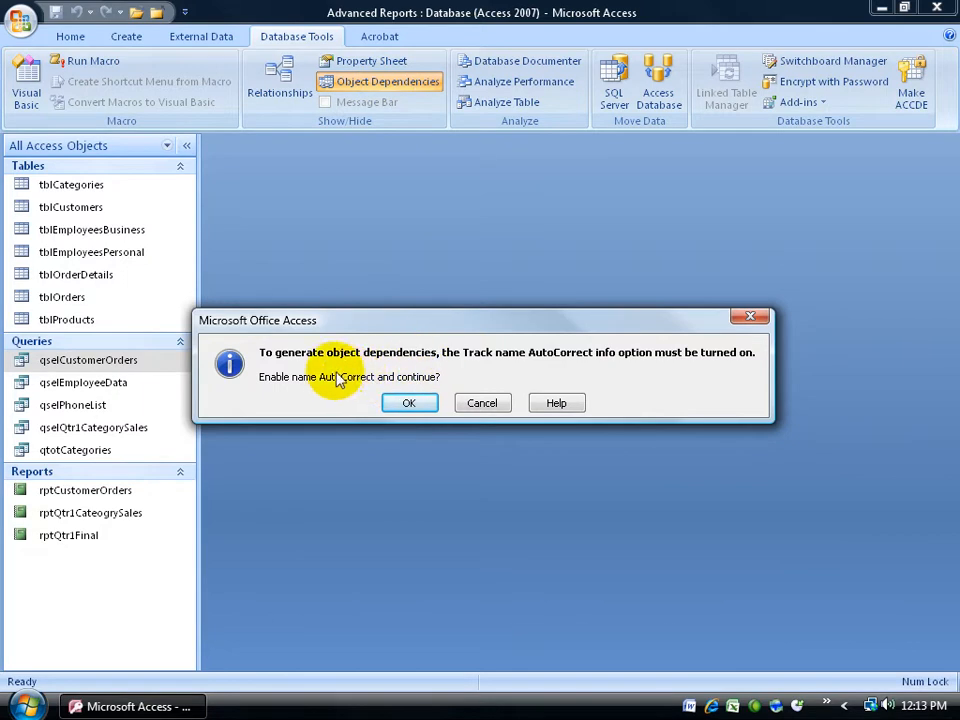
pyautogui.moveTo(558, 378)
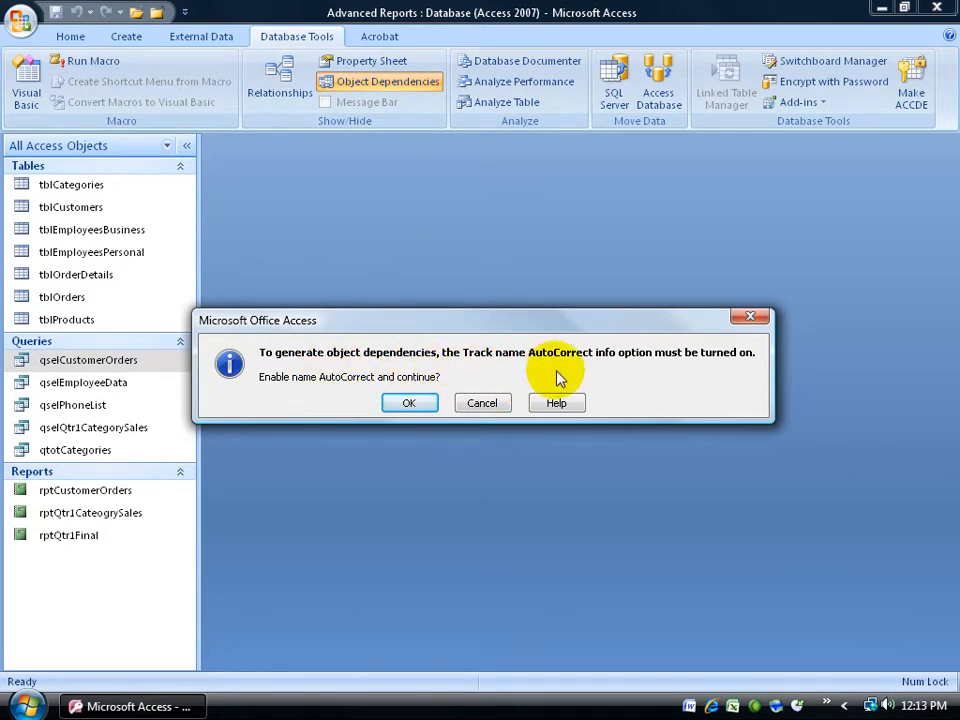
pyautogui.moveTo(704, 374)
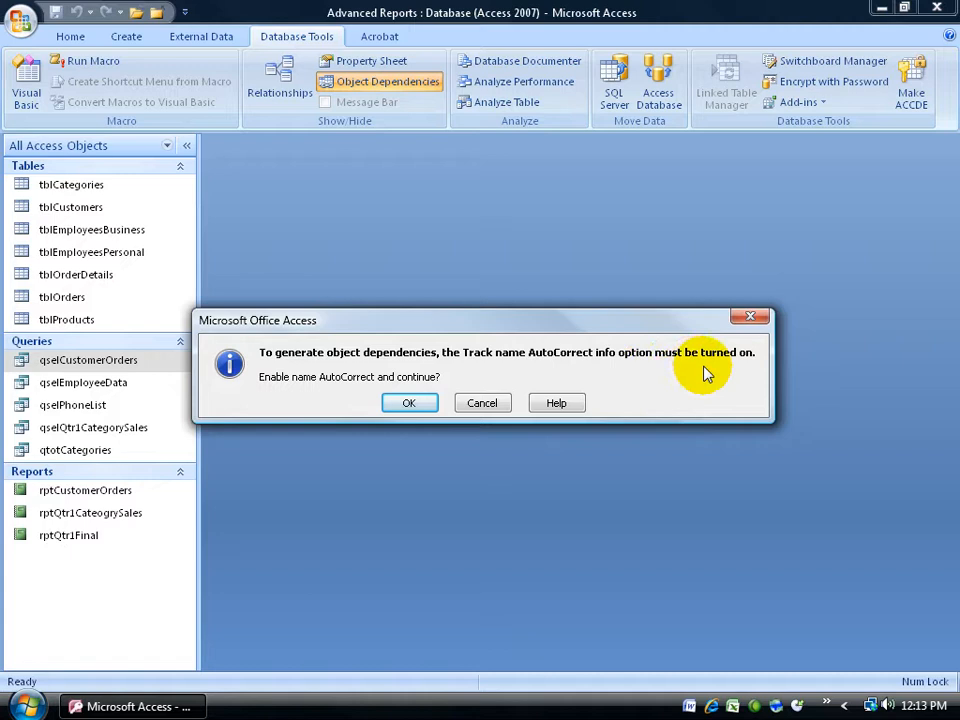
pyautogui.click(408, 402)
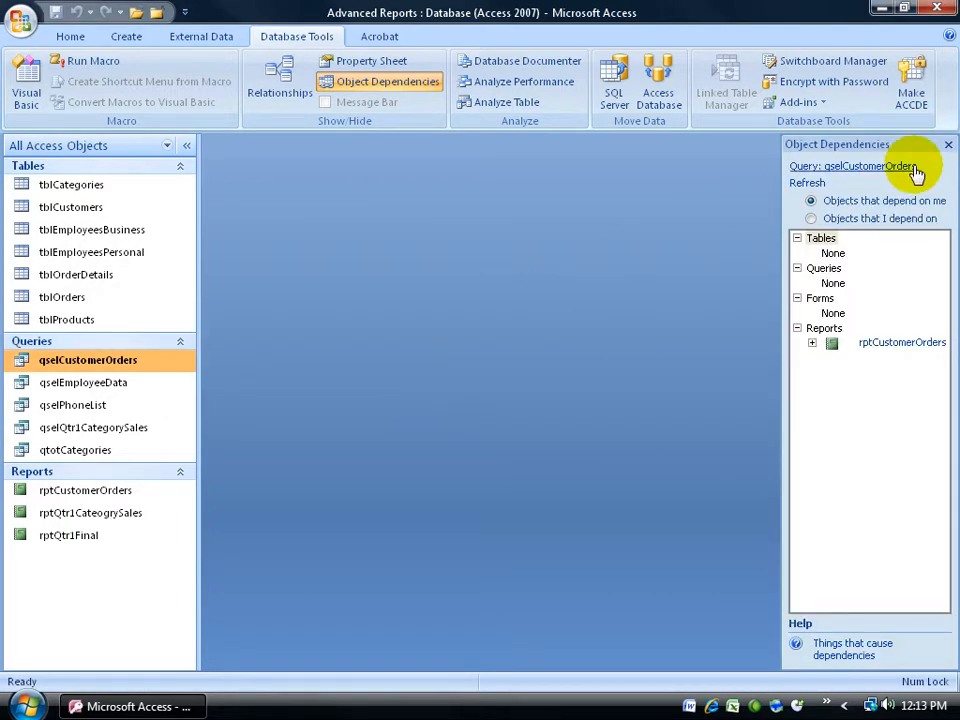
pyautogui.moveTo(938, 172)
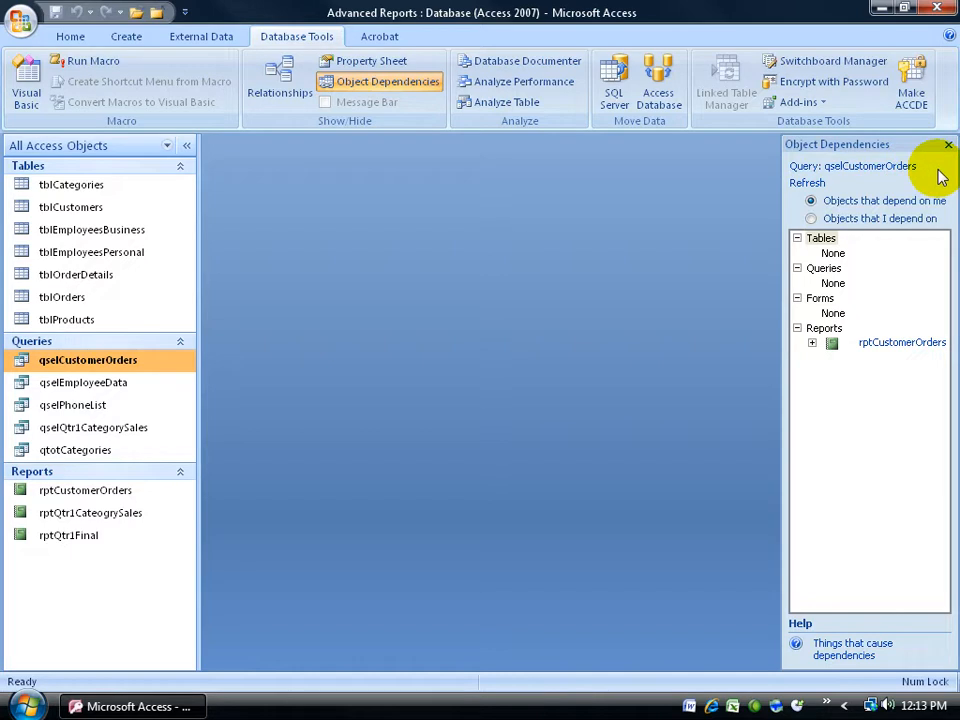
pyautogui.moveTo(856, 390)
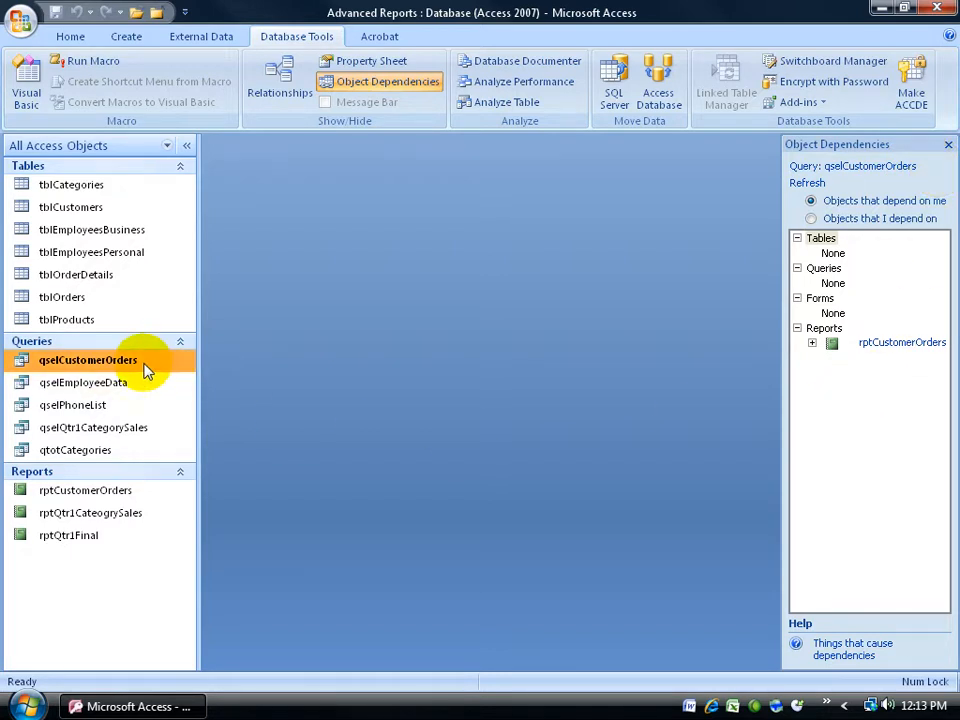
pyautogui.moveTo(856, 180)
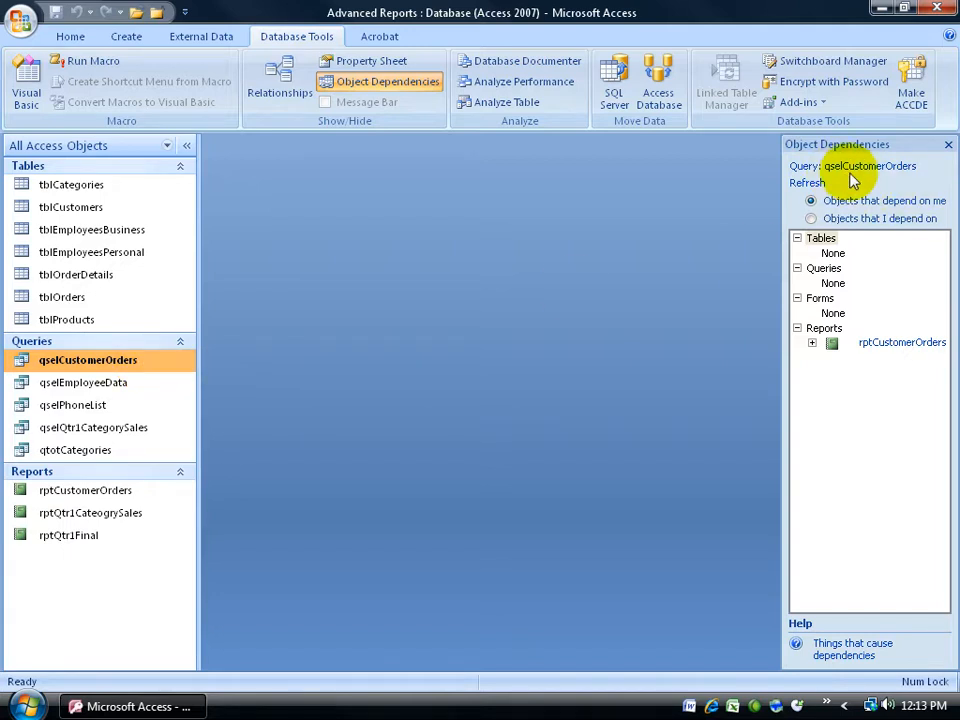
pyautogui.moveTo(876, 364)
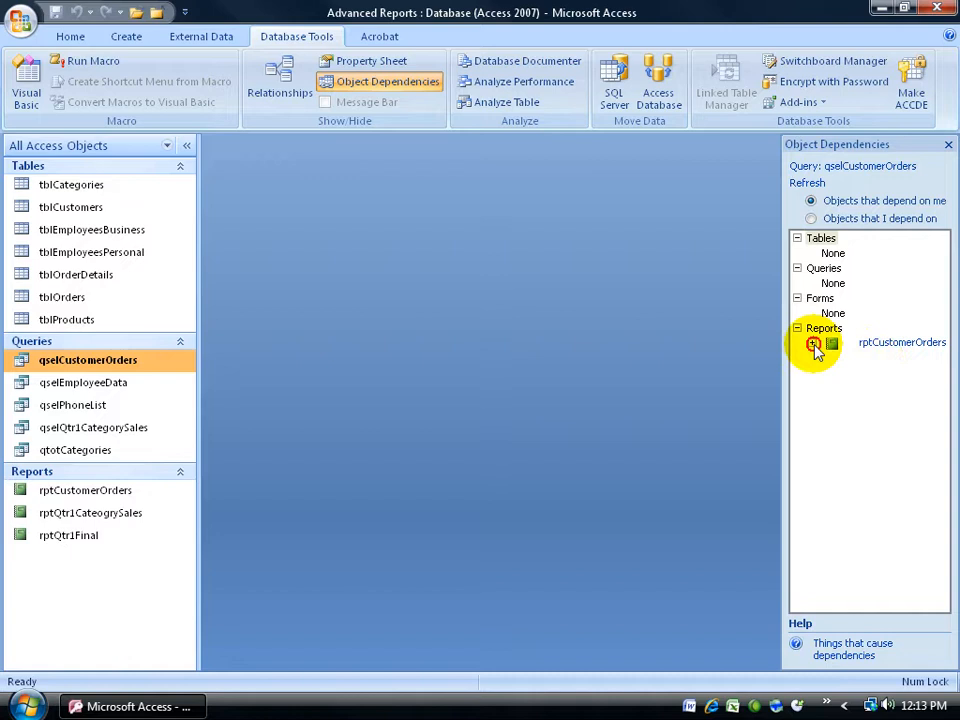
# Step: Expand rptCustomerOrders, then switch to the objects qselCustomerOrders depends on
pyautogui.click(812, 342)
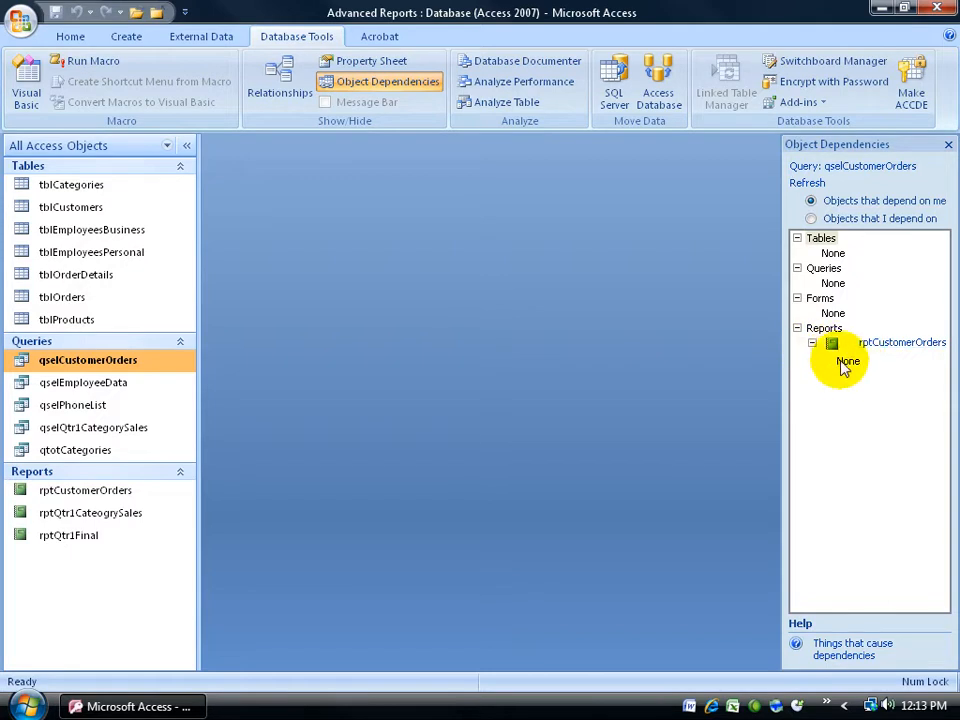
pyautogui.moveTo(848, 376)
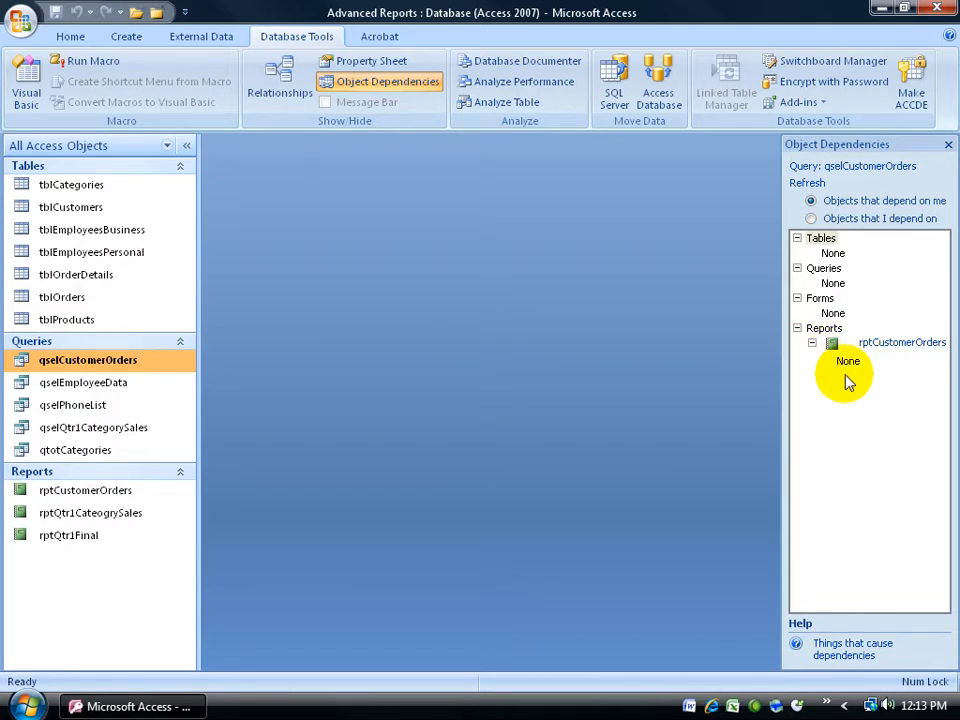
pyautogui.moveTo(88, 360)
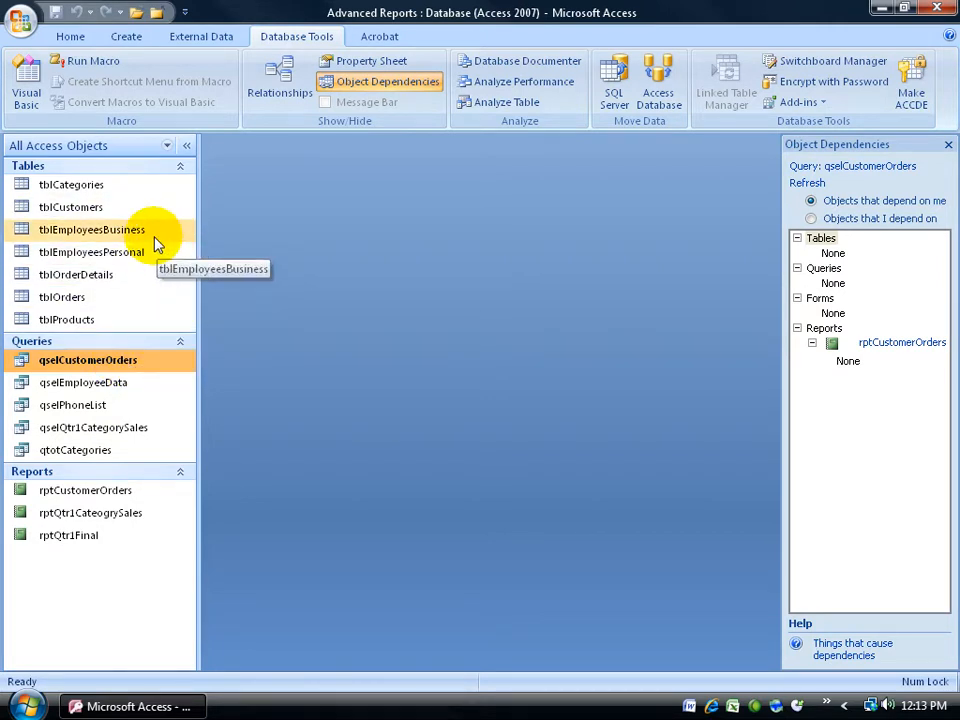
pyautogui.moveTo(204, 268)
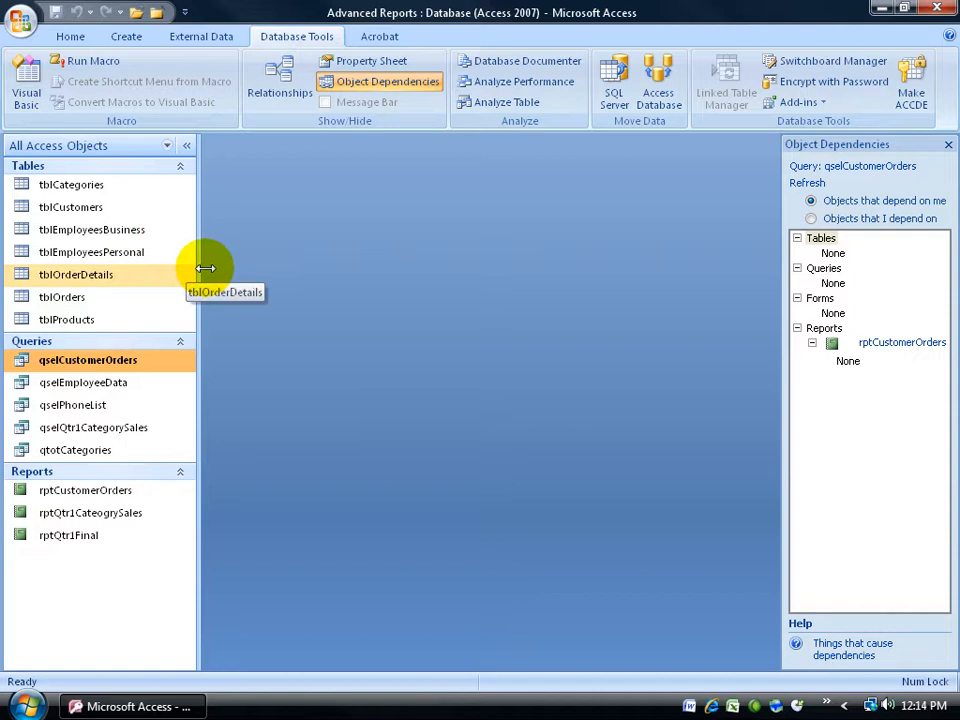
pyautogui.moveTo(664, 258)
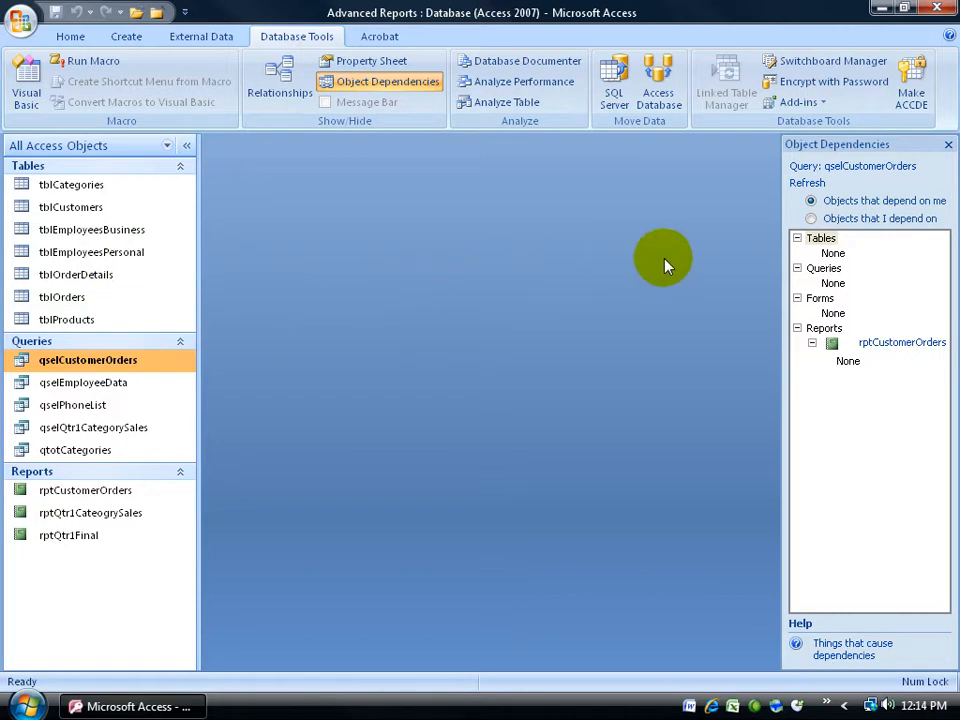
pyautogui.moveTo(938, 210)
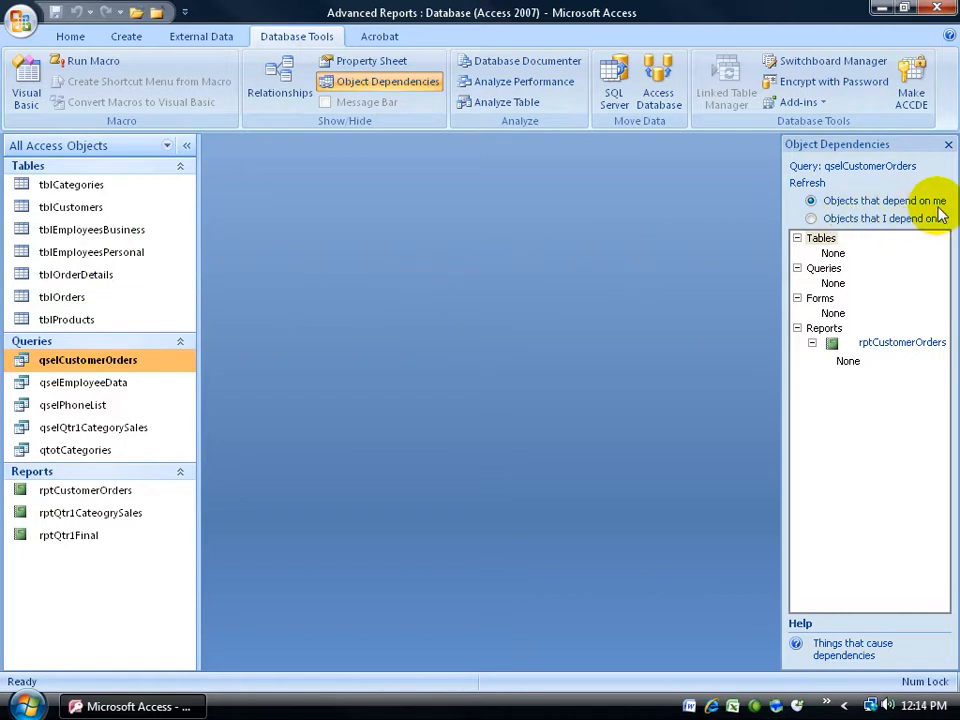
pyautogui.moveTo(336, 332)
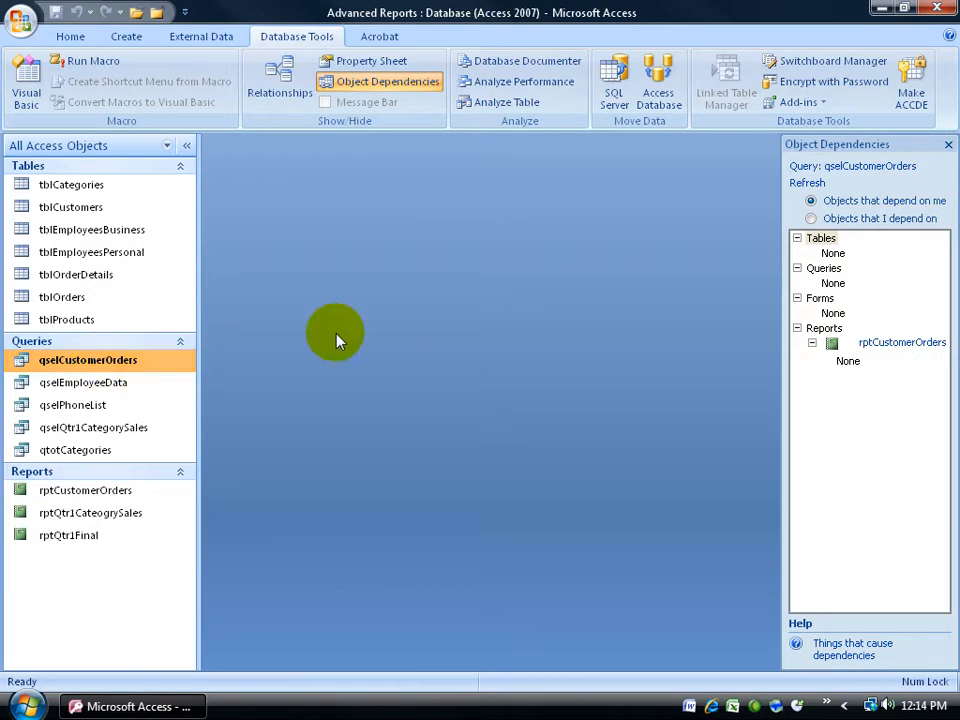
pyautogui.moveTo(864, 230)
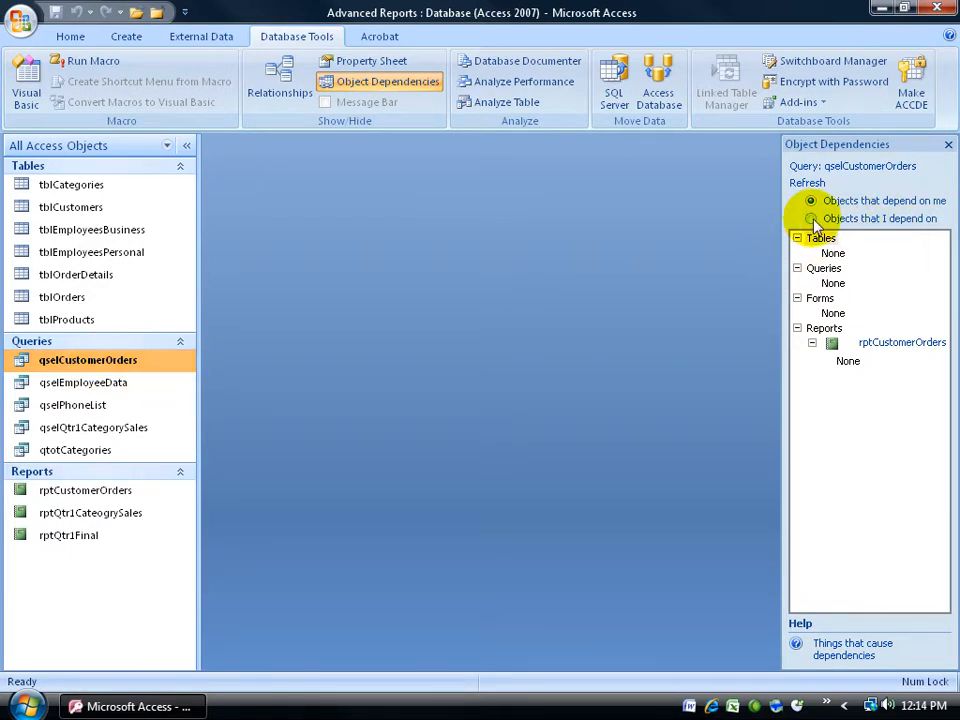
pyautogui.click(812, 218)
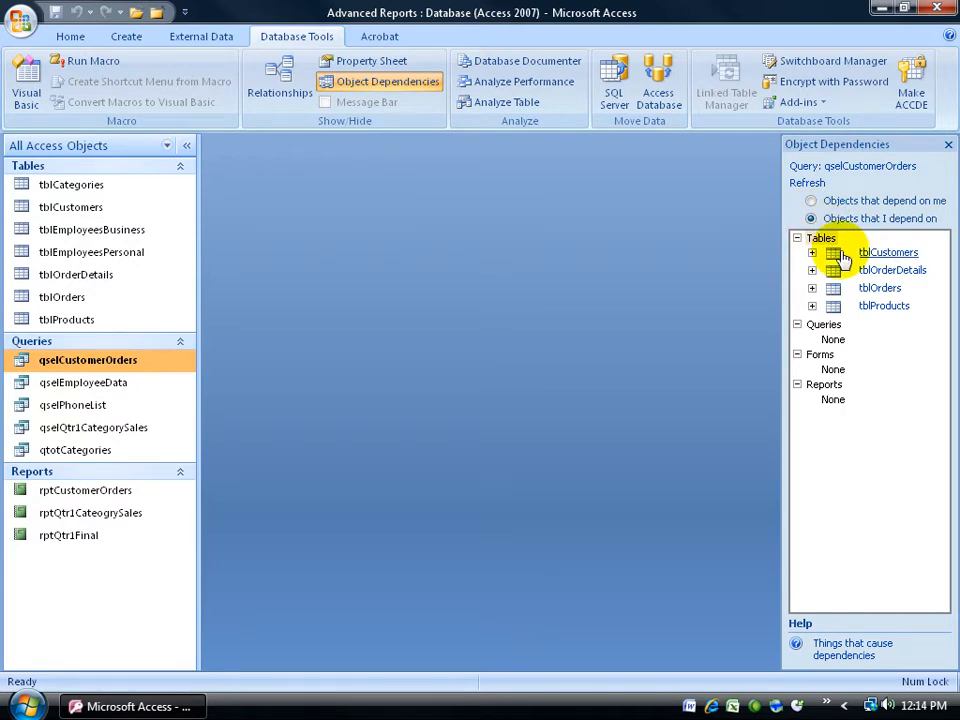
pyautogui.moveTo(864, 312)
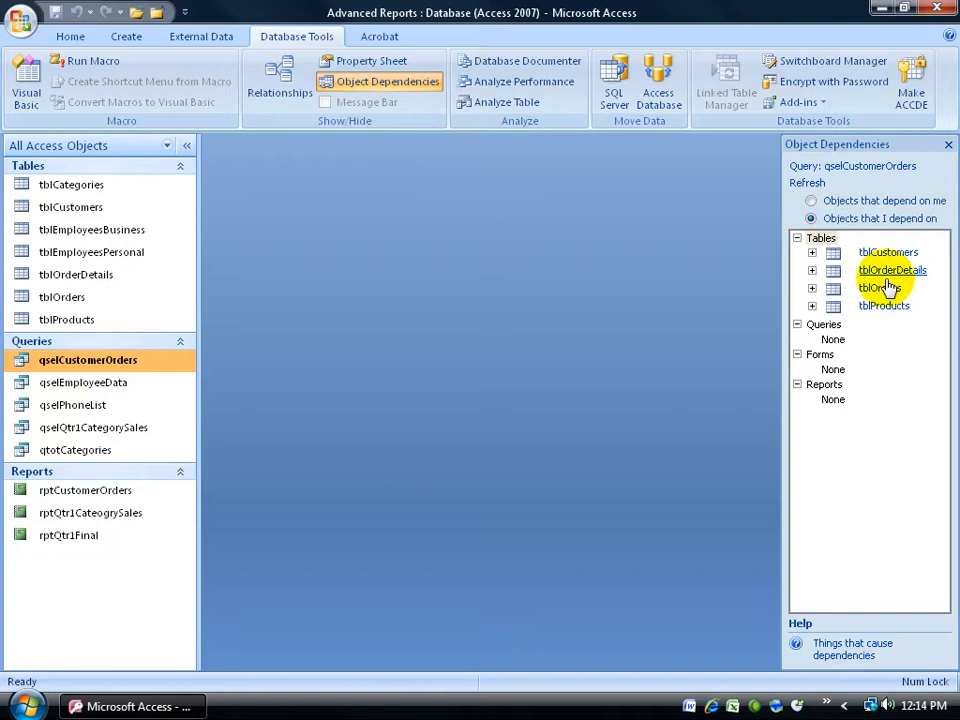
pyautogui.moveTo(128, 368)
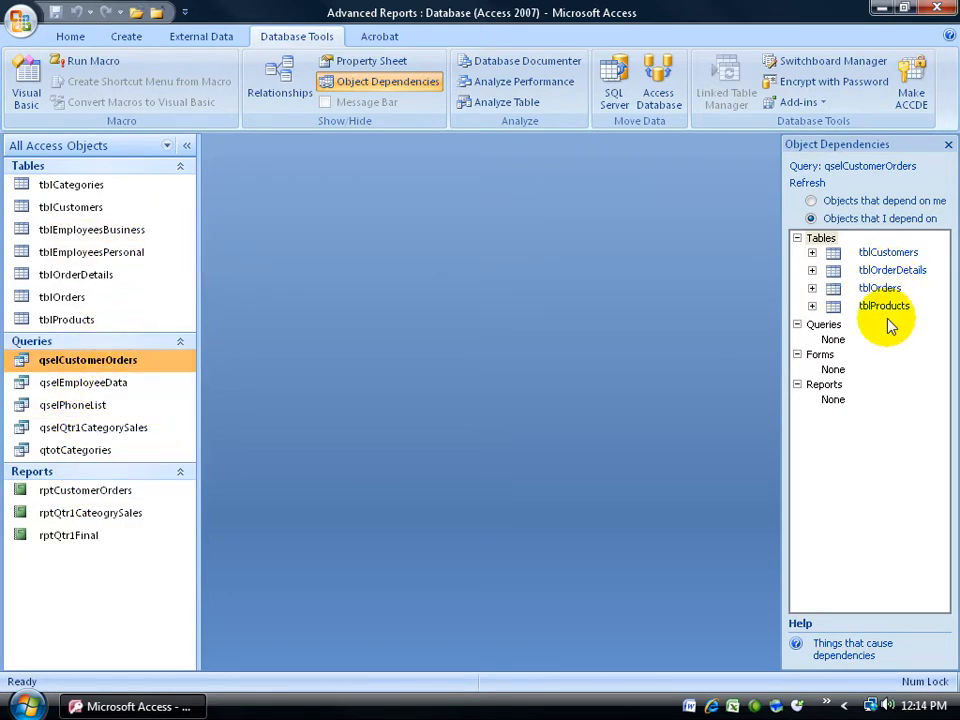
# Step: Close the Object Dependencies pane after reviewing the four tables
pyautogui.click(948, 144)
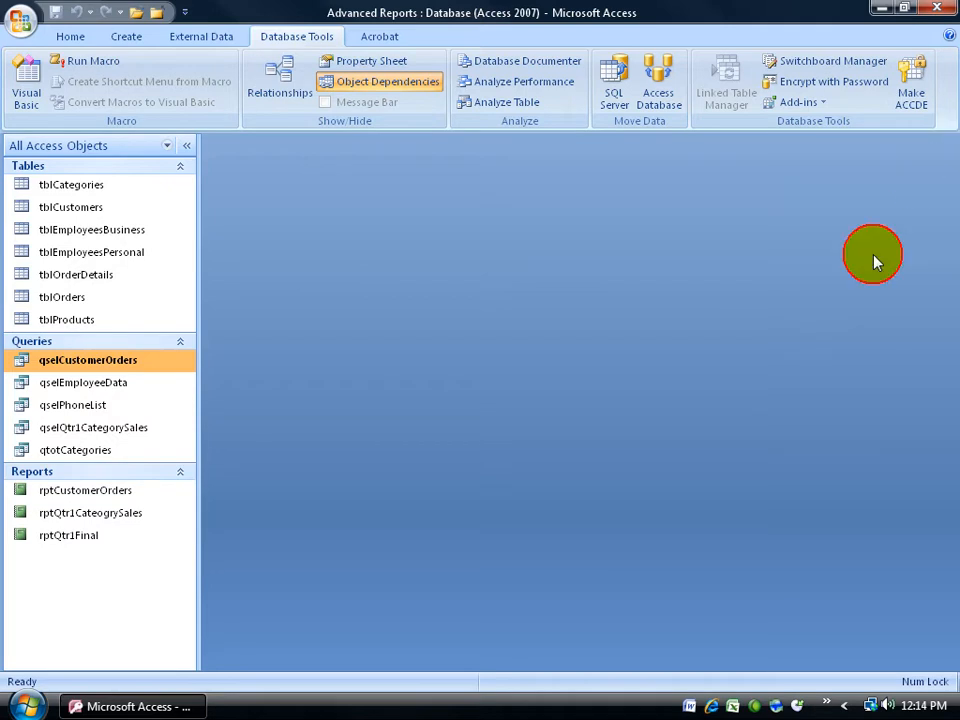
pyautogui.moveTo(170, 404)
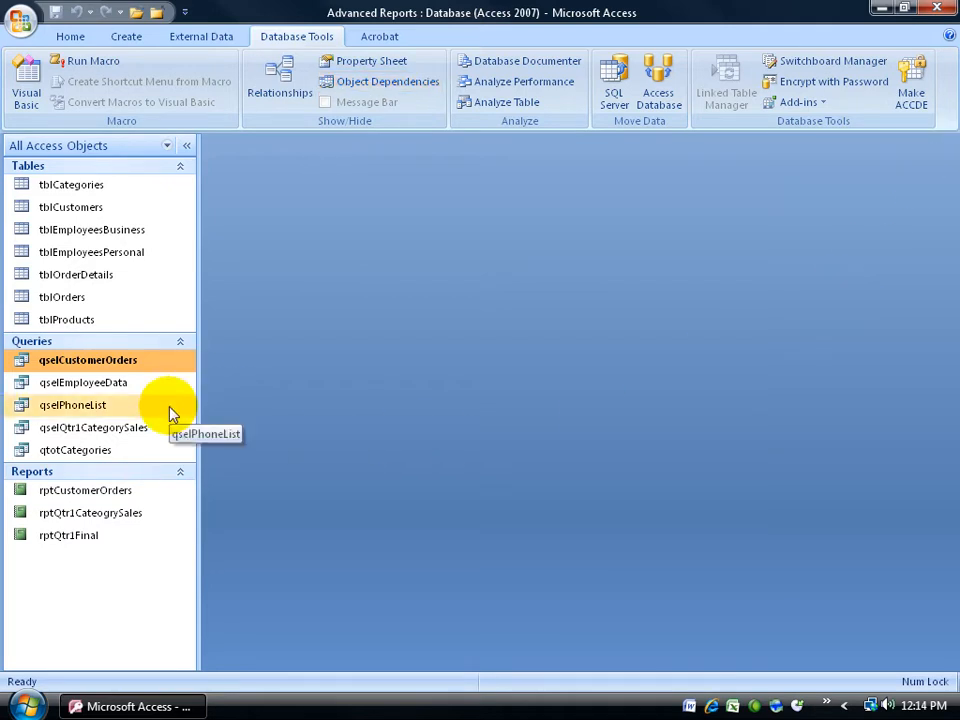
pyautogui.moveTo(164, 512)
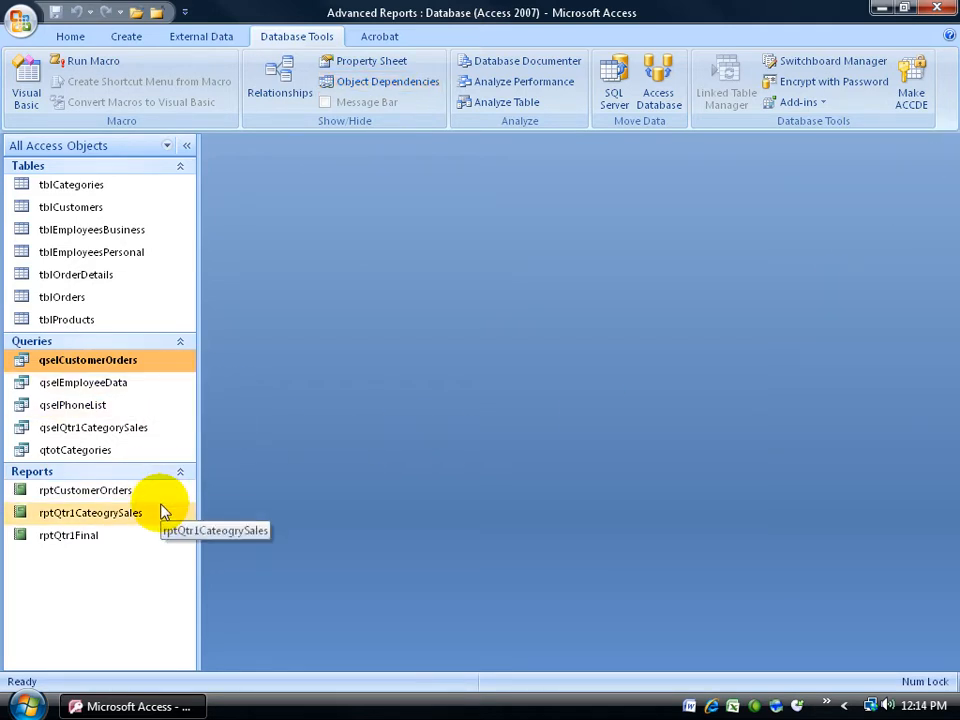